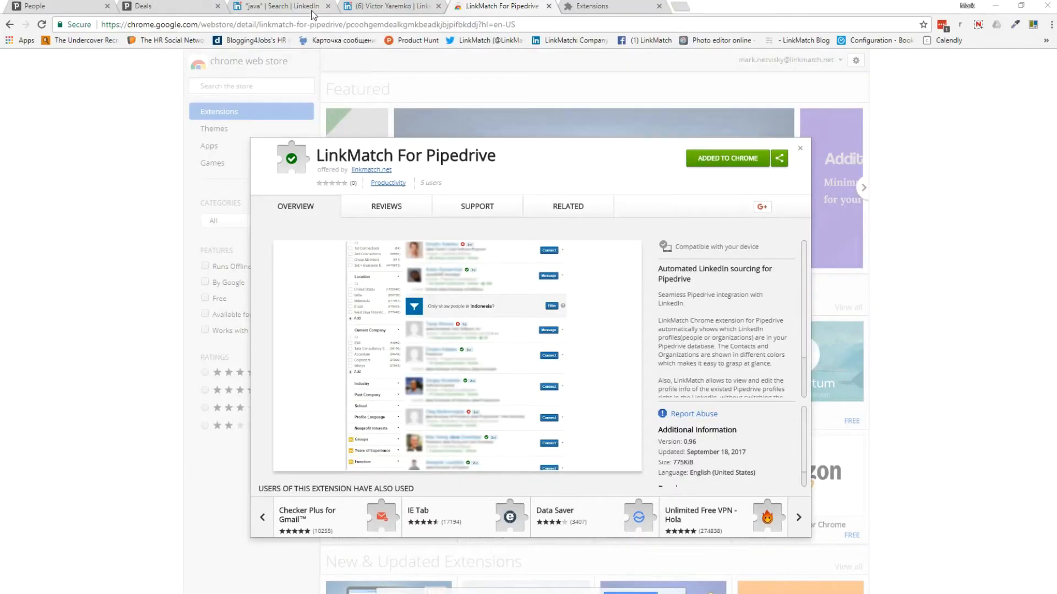
left_click(283, 6)
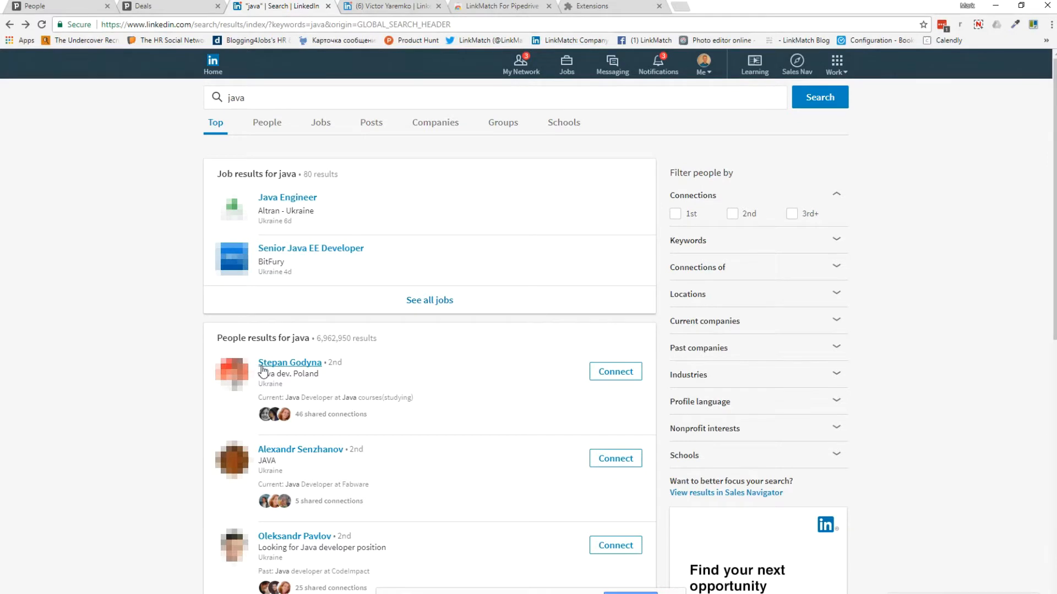
double_click(289, 363)
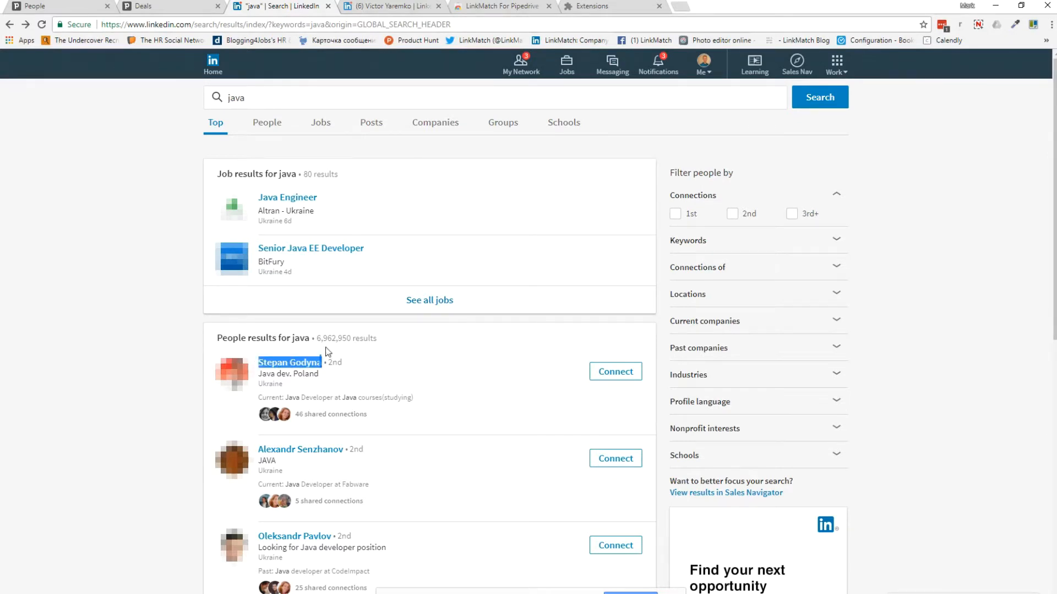
left_click(169, 6)
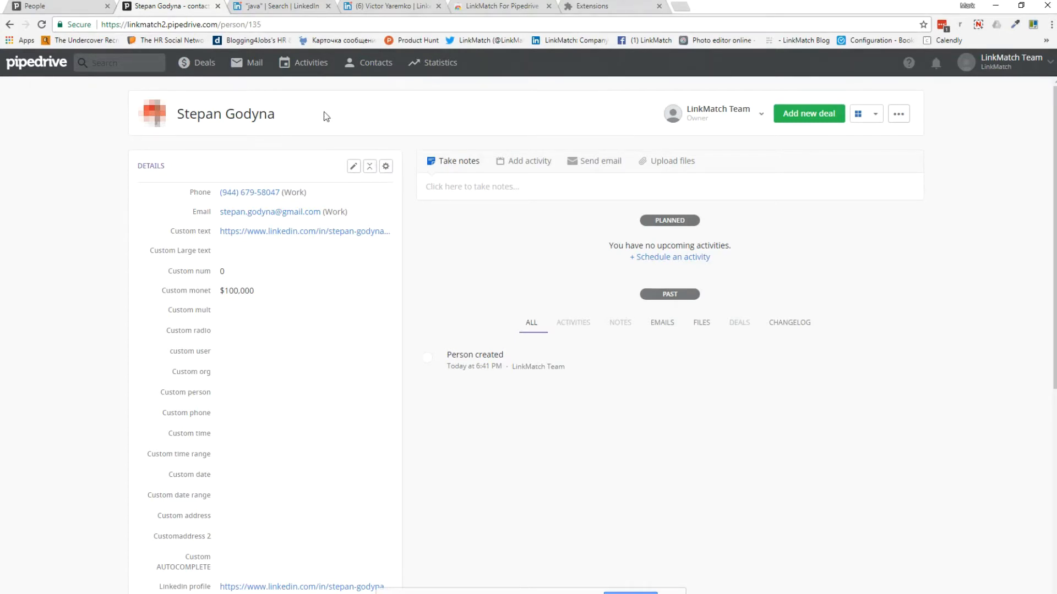
left_click(283, 6)
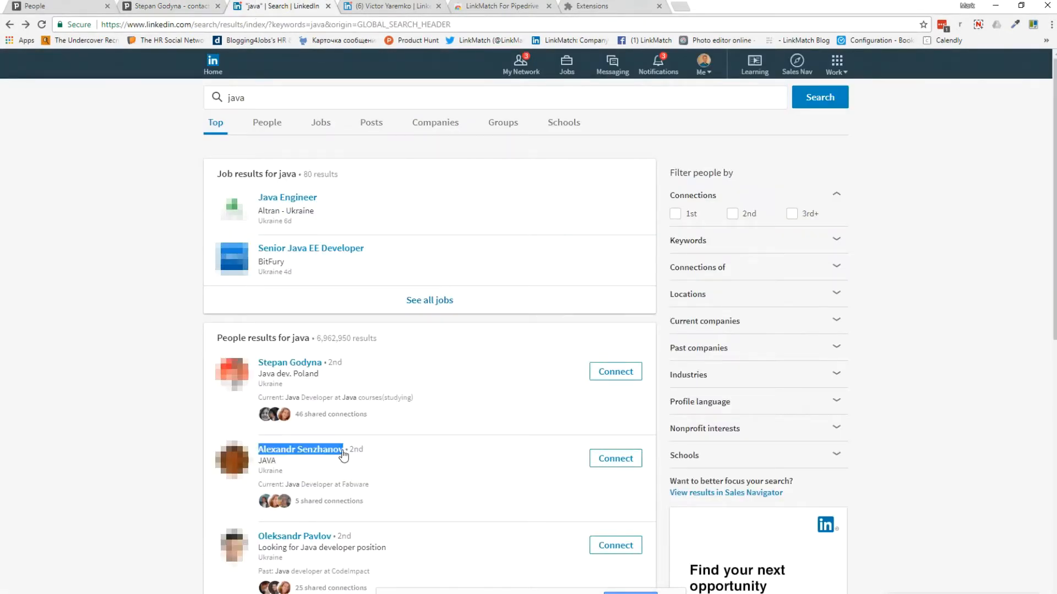
left_click(168, 6)
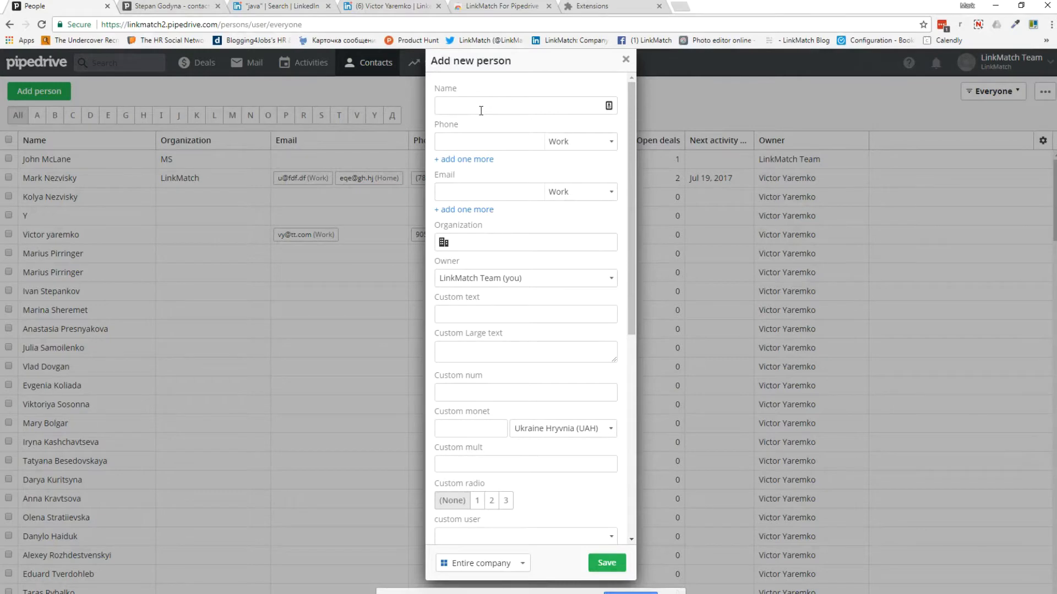
left_click(283, 6)
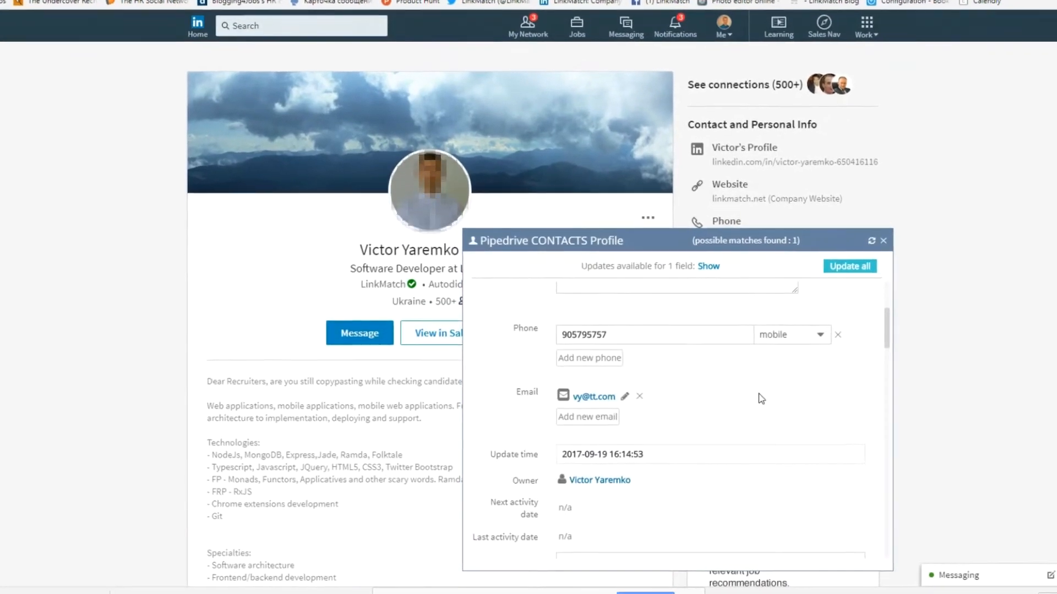
scroll("down", 3)
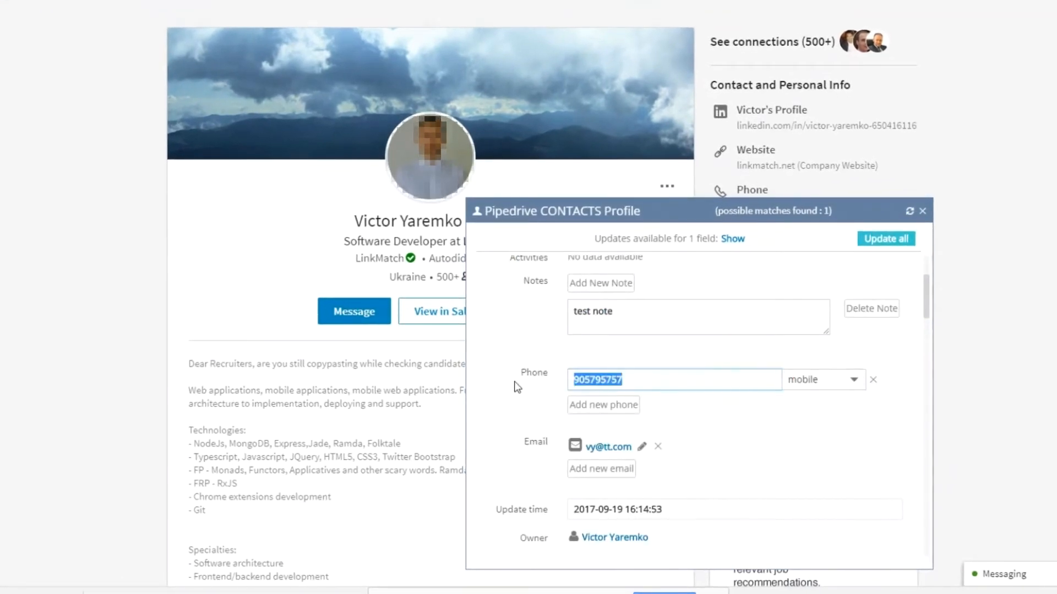
type("5684569")
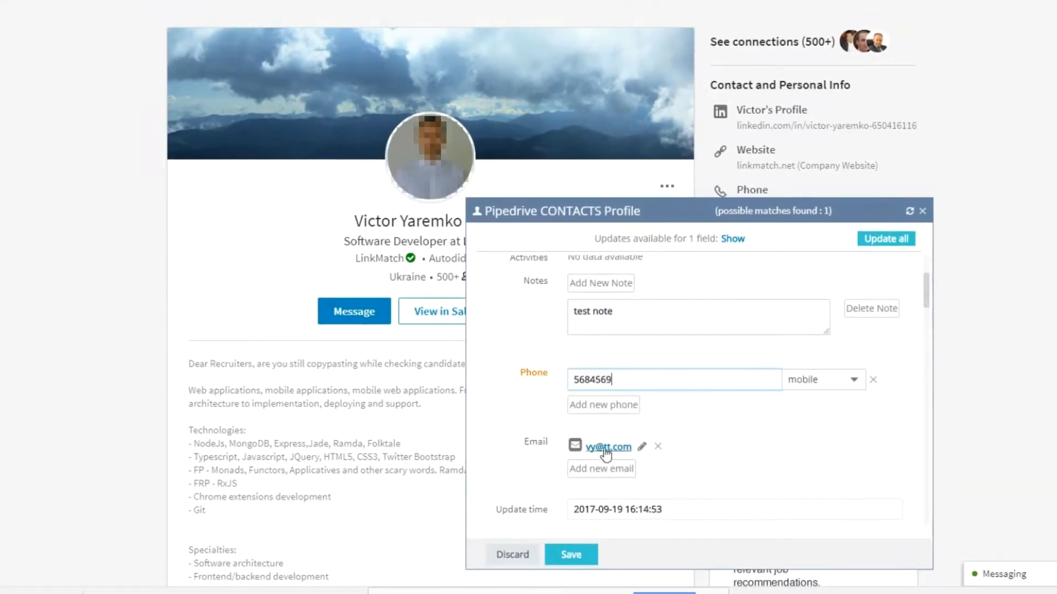
left_click(571, 554)
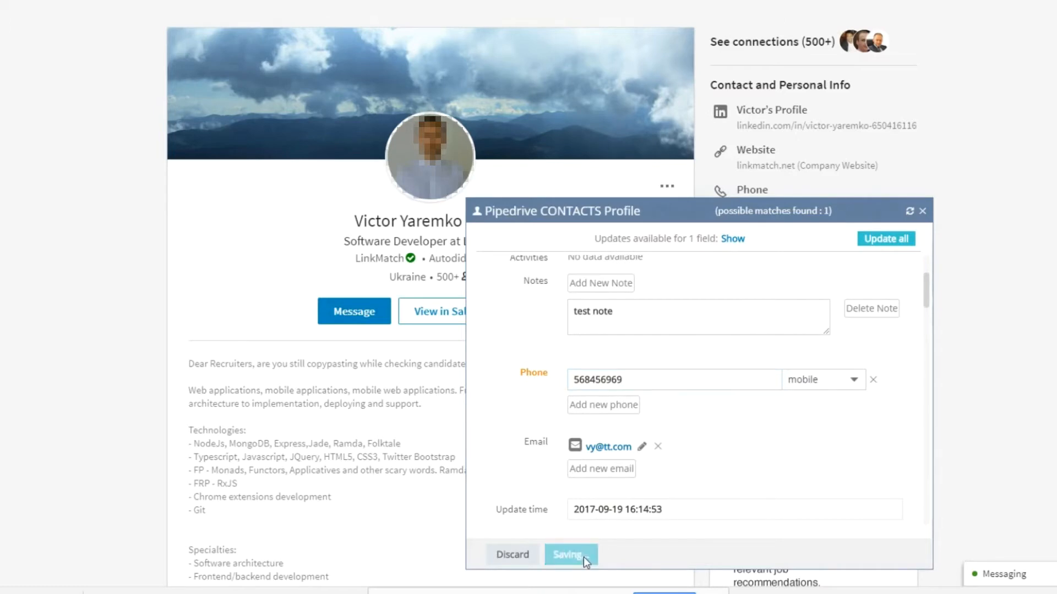
left_click(569, 555)
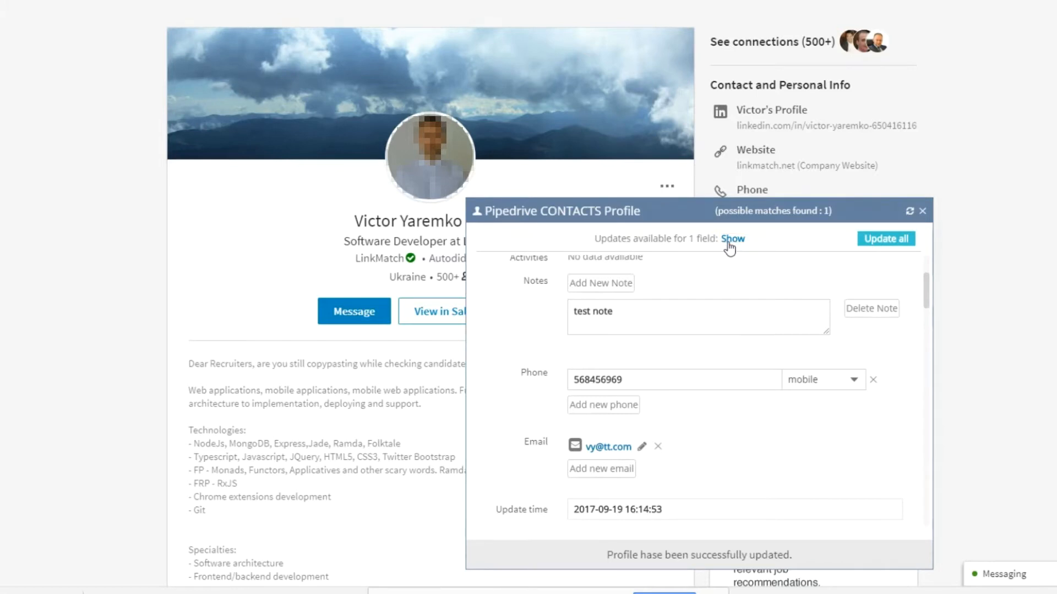
Step: Reveal the available Custom text field update and save the new value
left_click(732, 239)
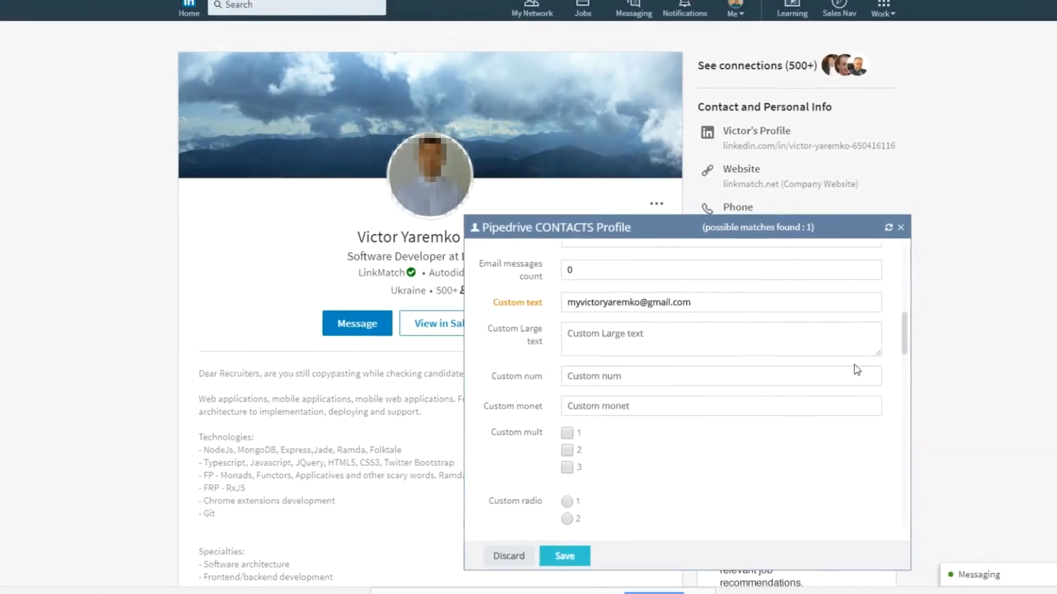
left_click(564, 556)
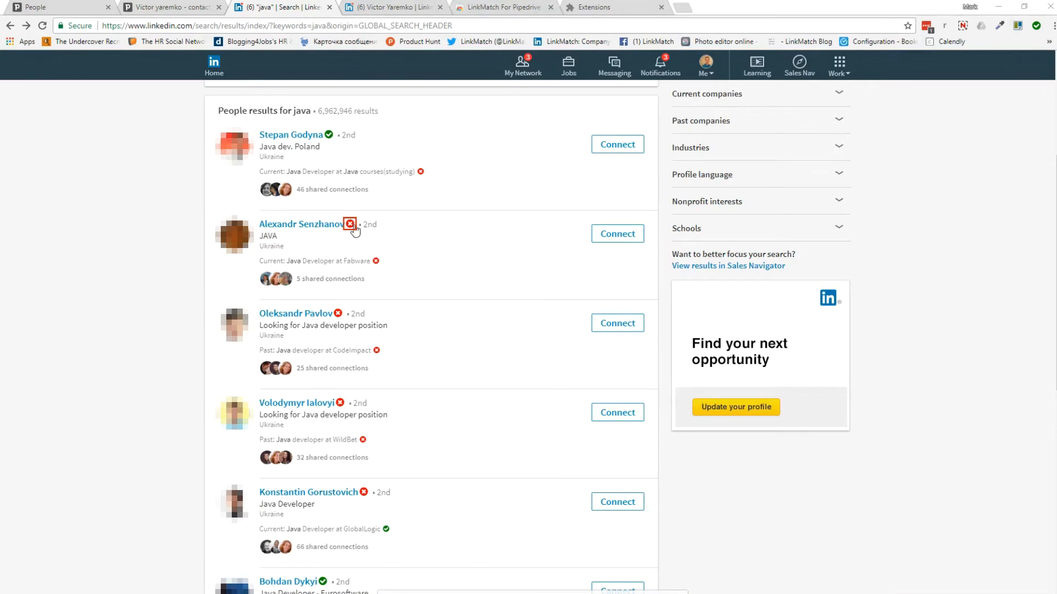
mouse_move(335, 231)
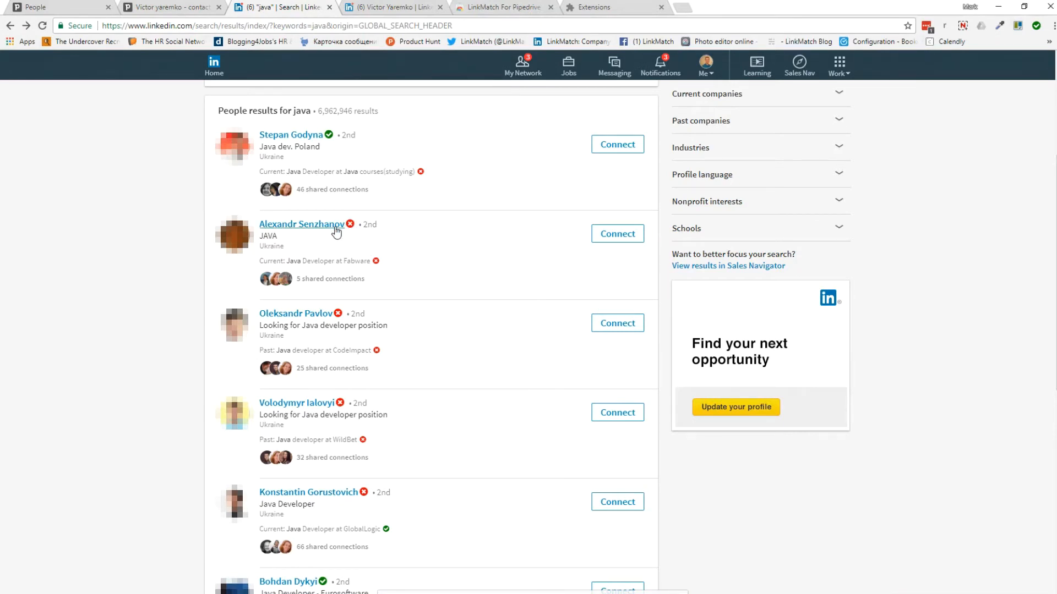
left_click(302, 224)
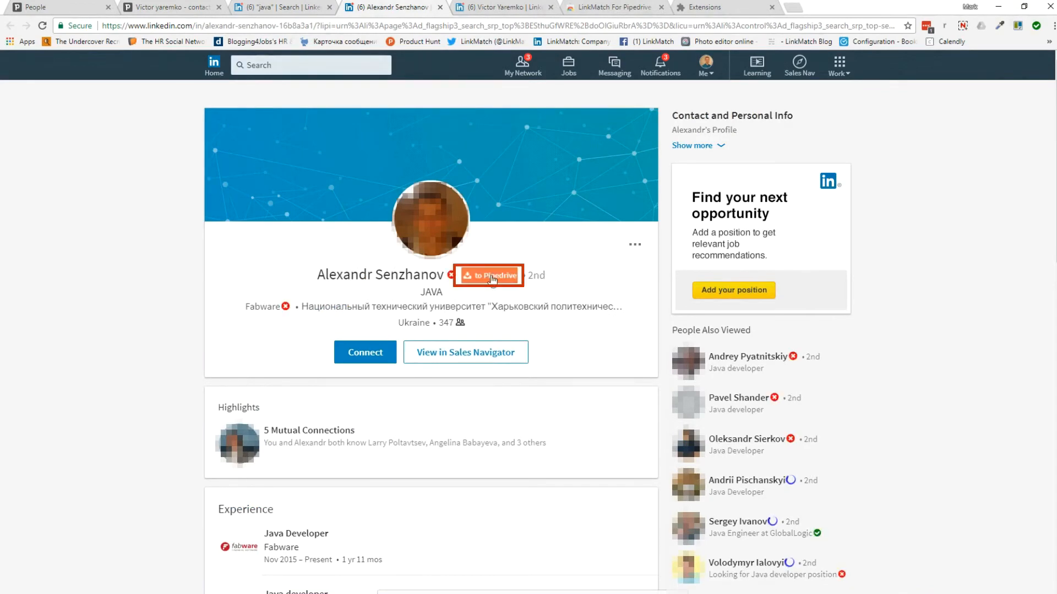
left_click(489, 276)
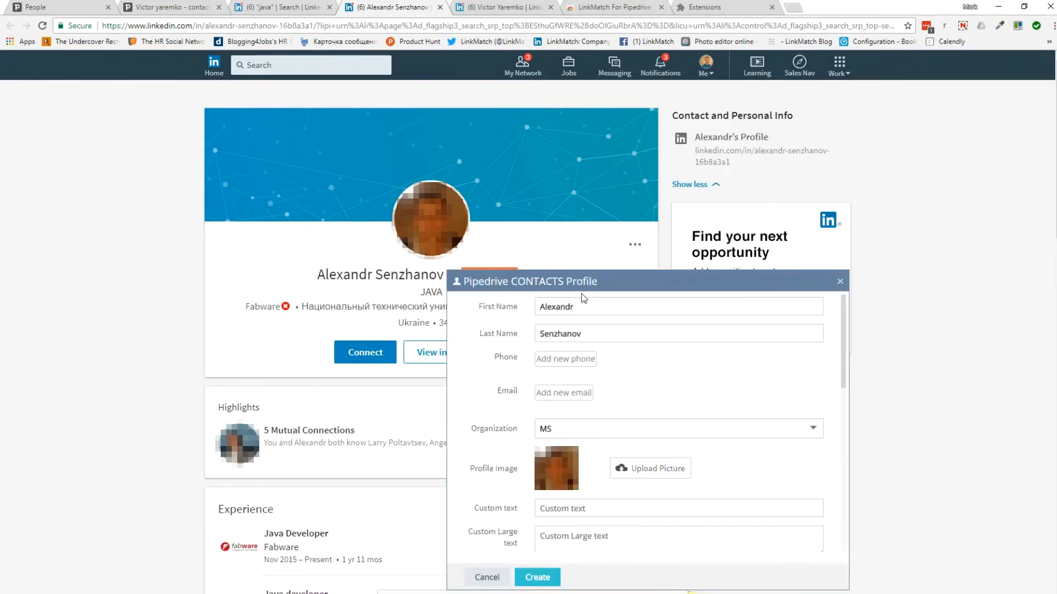
left_click(537, 577)
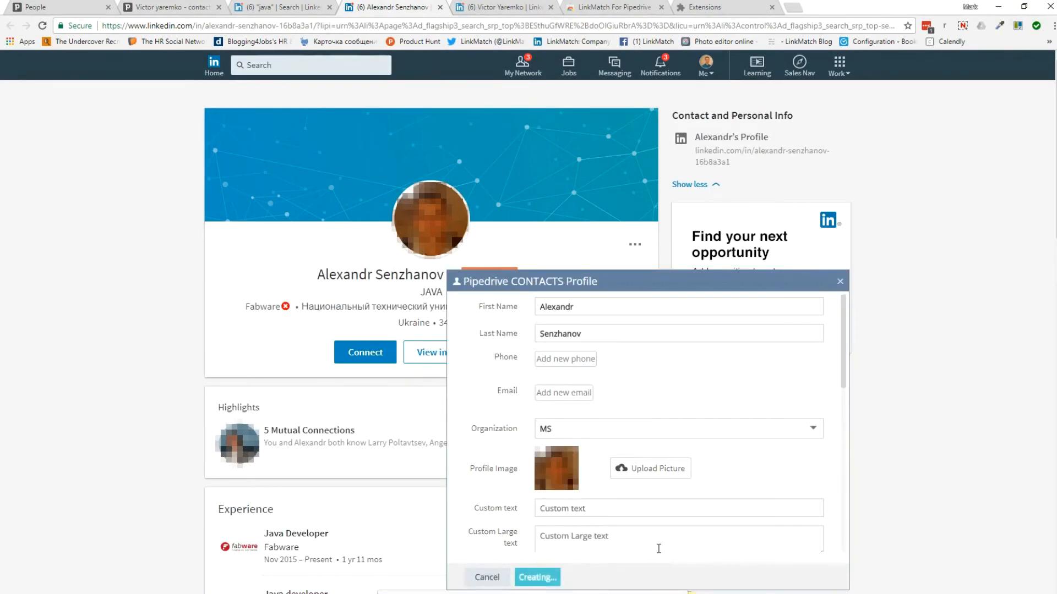
left_click(537, 577)
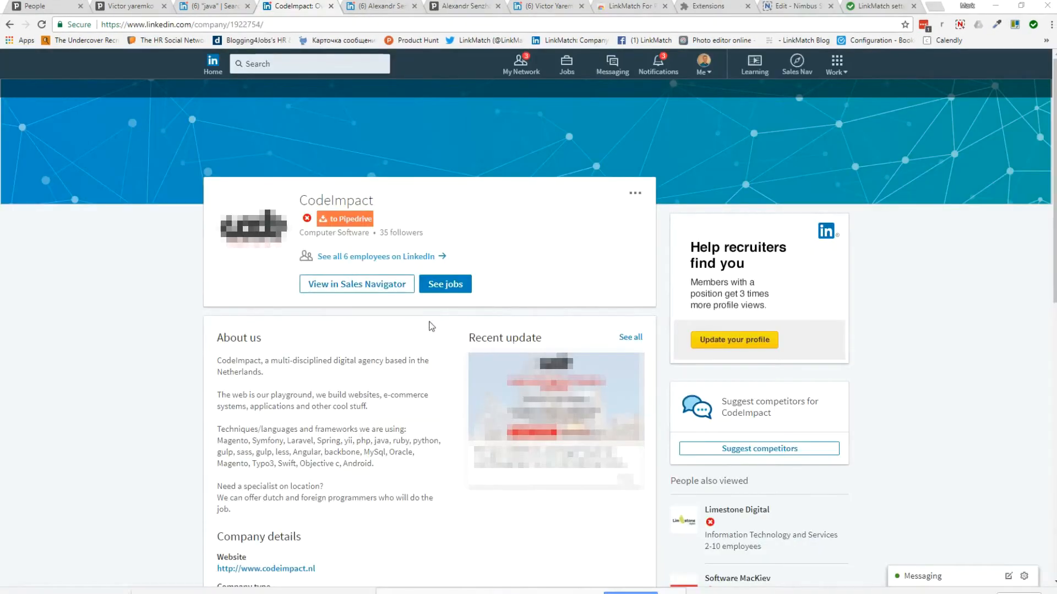
Step: Create CodeImpact as a new Pipedrive organization, then go to the extension's settings
left_click(345, 219)
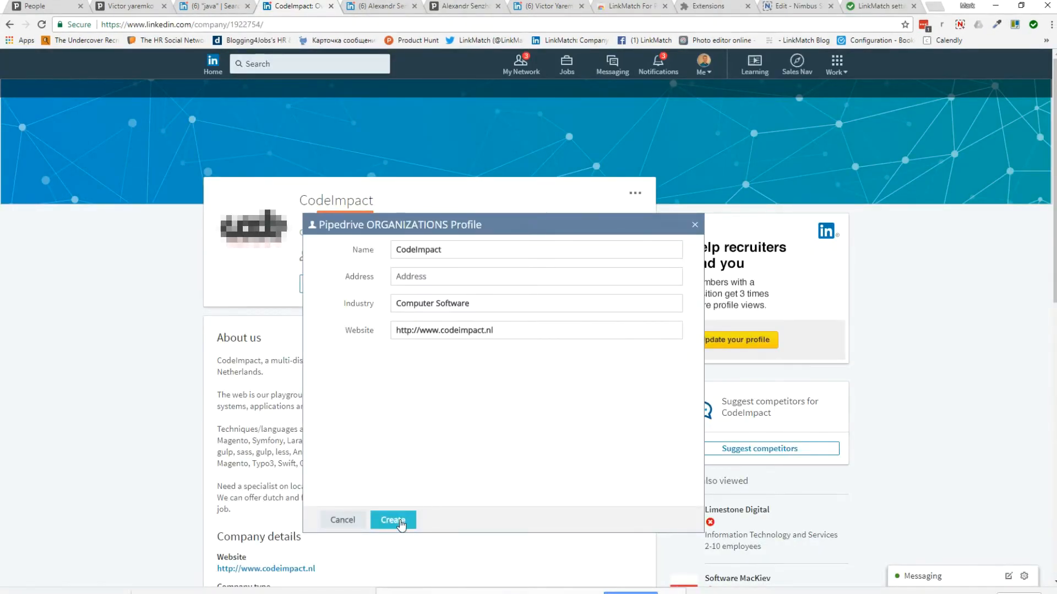
left_click(393, 519)
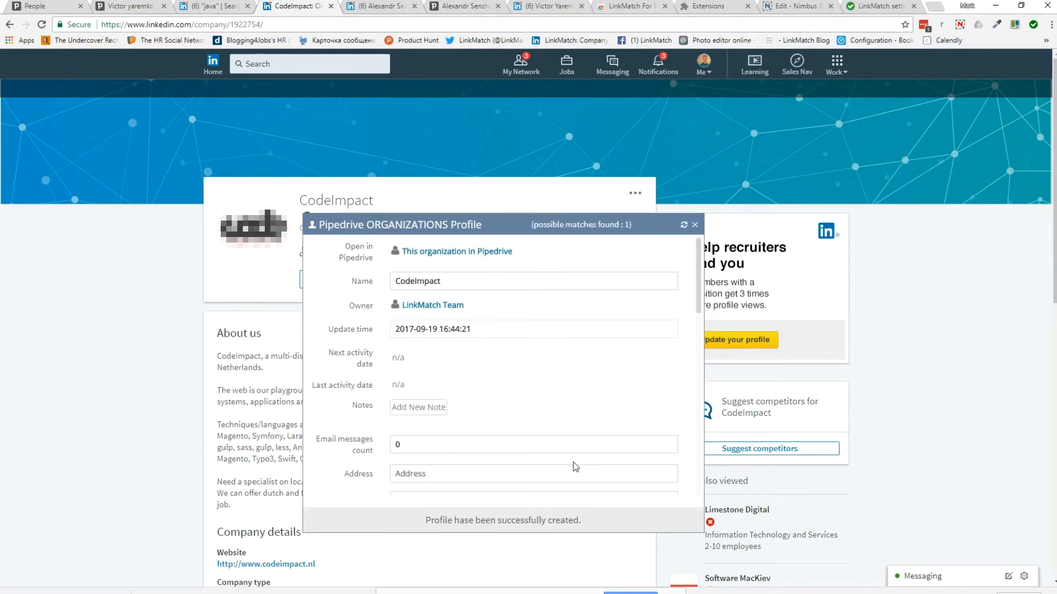
left_click(456, 251)
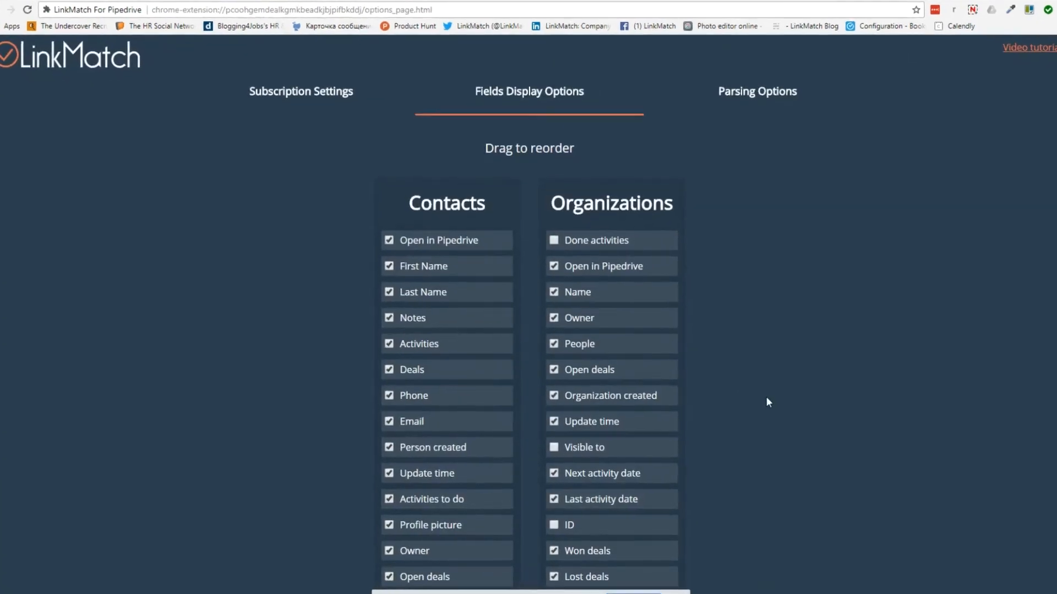
scroll("down", 3)
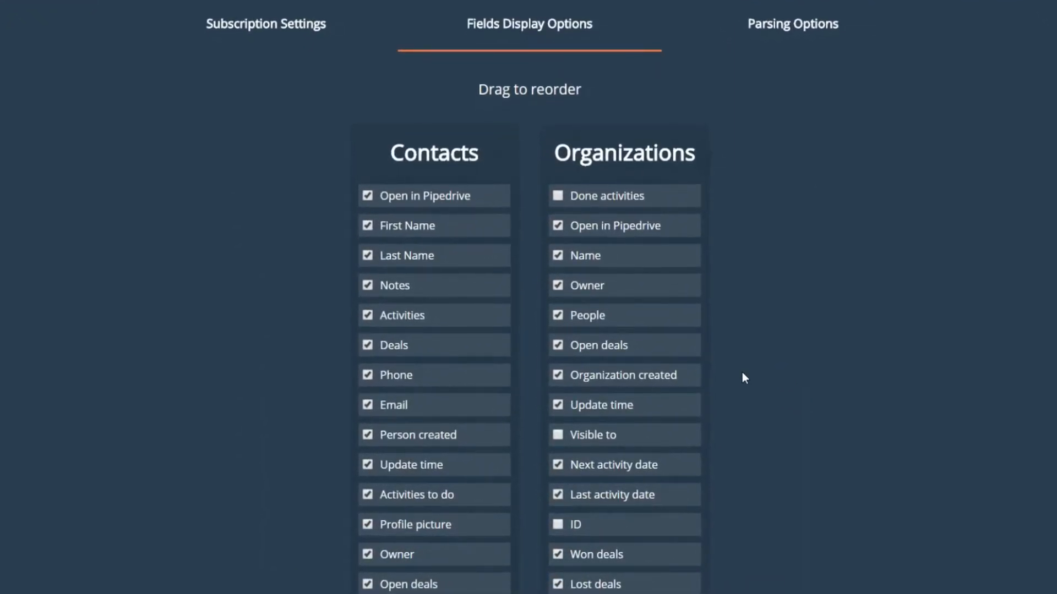
mouse_move(422, 423)
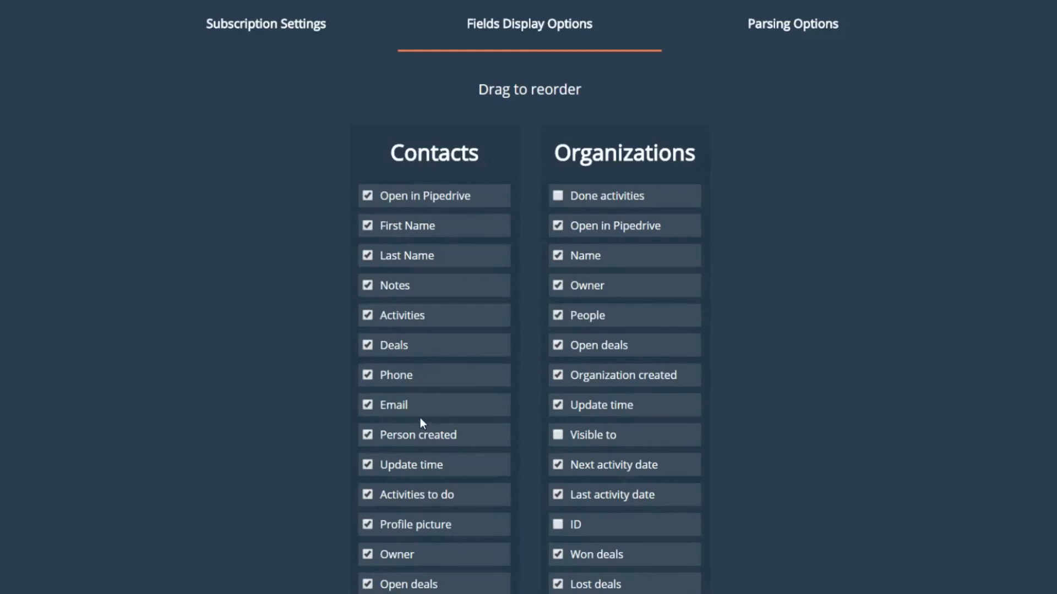
mouse_move(418, 335)
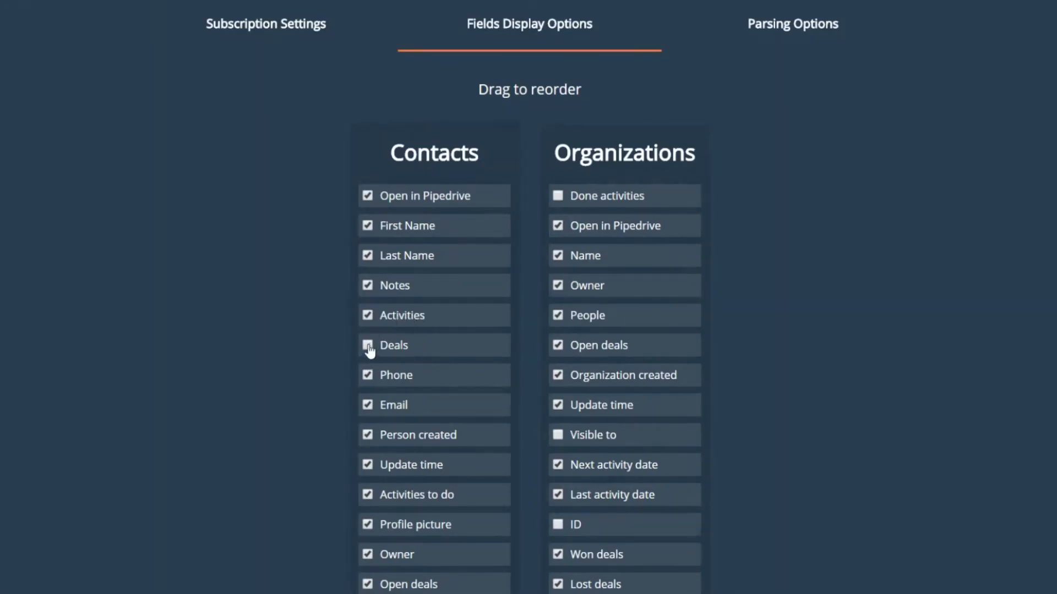
left_click(366, 345)
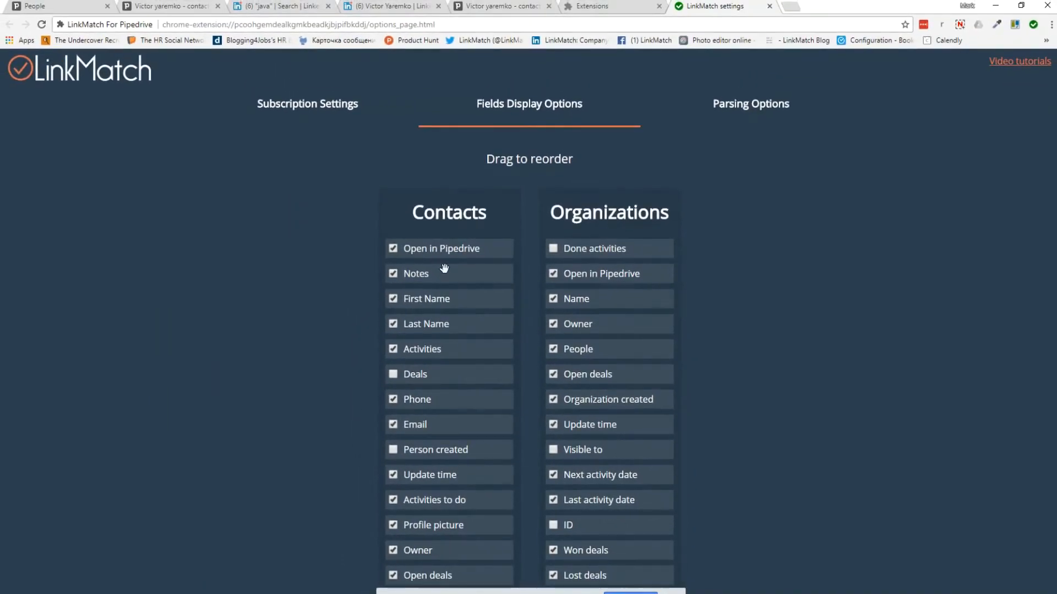
left_click(391, 6)
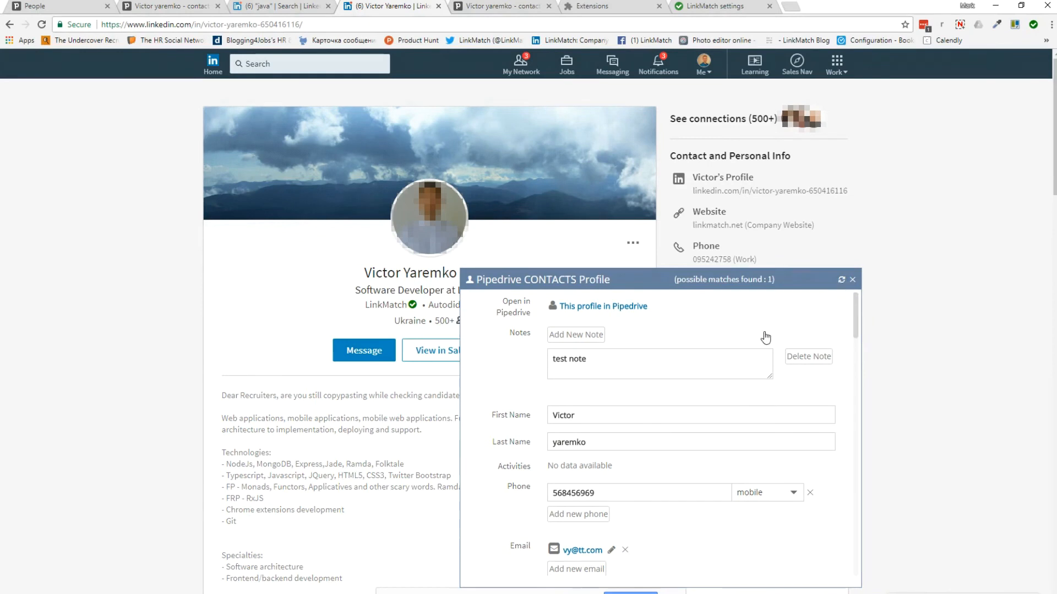
mouse_move(708, 350)
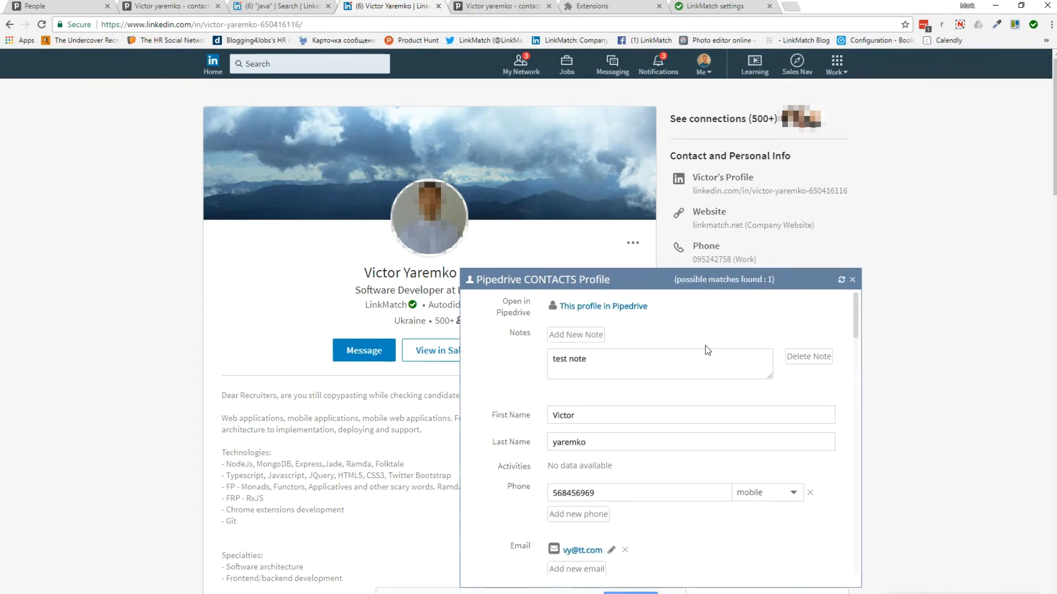
mouse_move(675, 388)
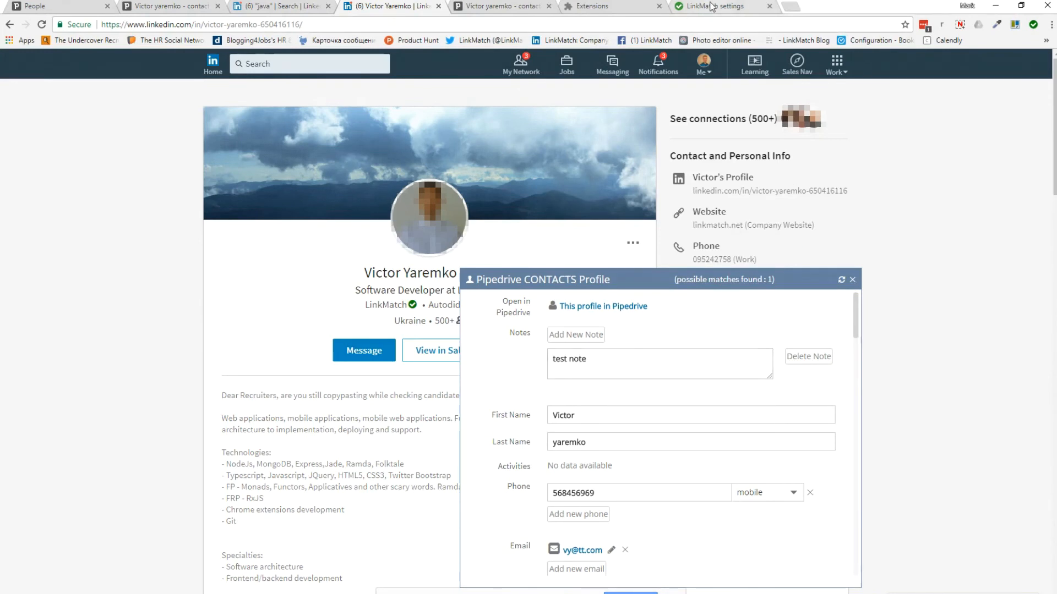
Step: Return to the LinkMatch settings to view the Parsing Options field mapping
left_click(721, 6)
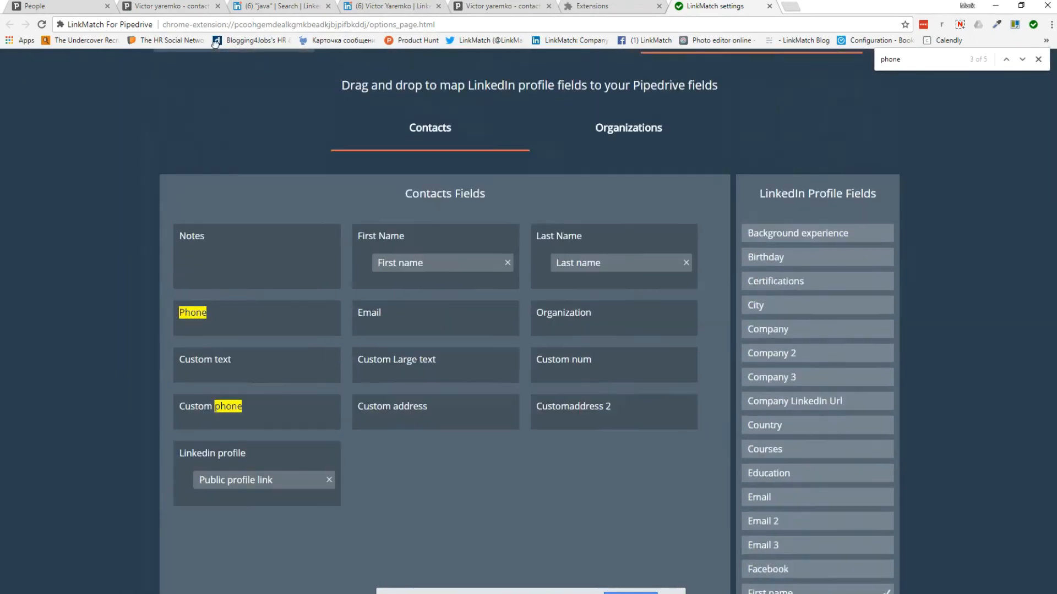
left_click(155, 6)
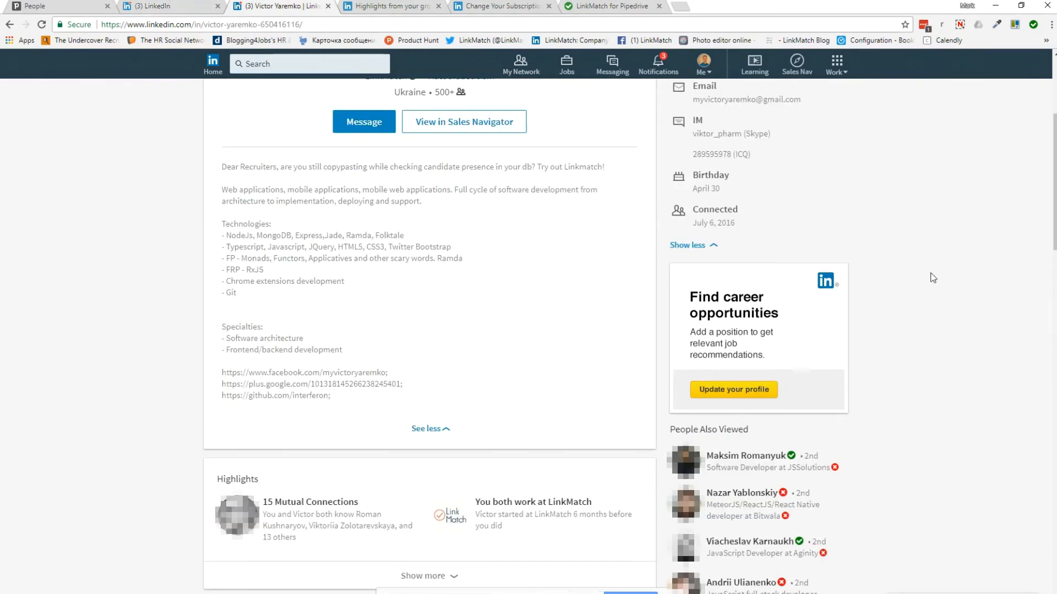
scroll("down", 3)
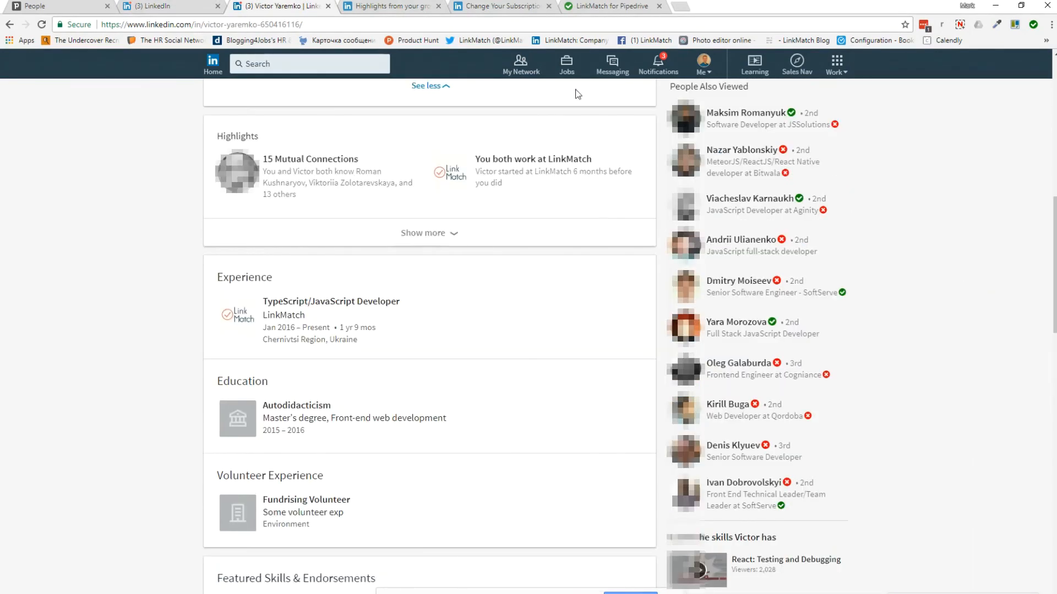